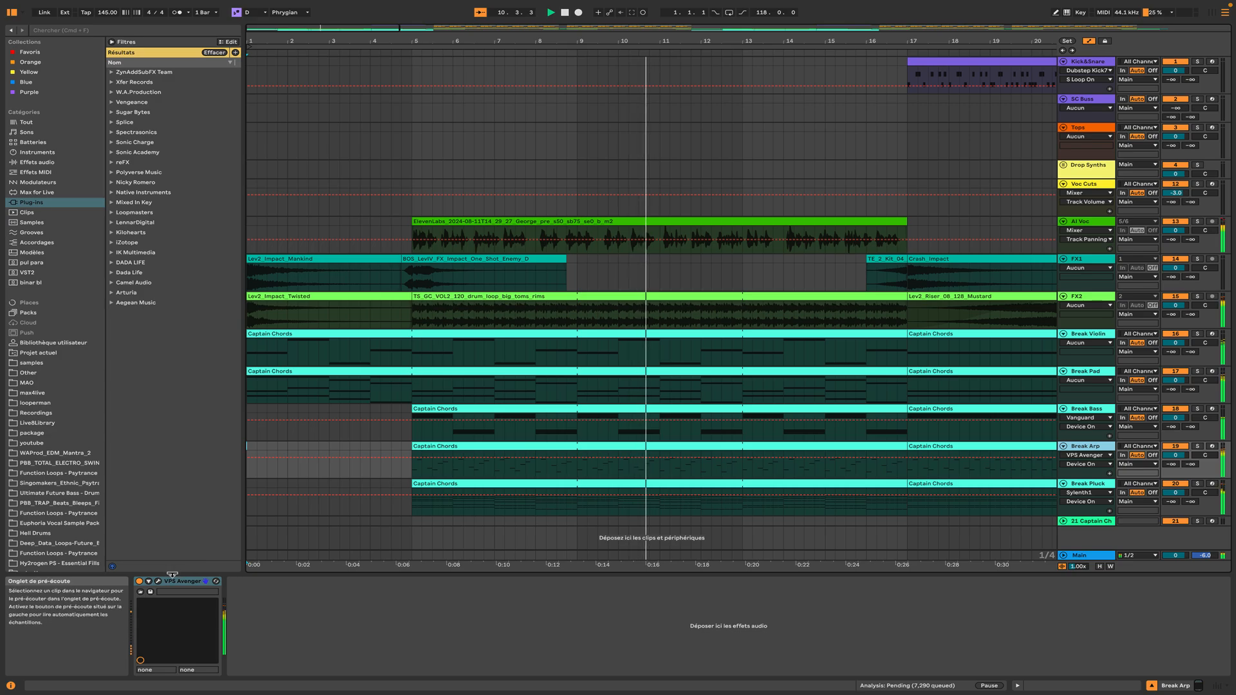
- Expand the Drop Synths group to show Chords, Arp1, Bass, Arp2 and three Growl tracks
{"action": "left_click", "coordinate": [161, 582]}
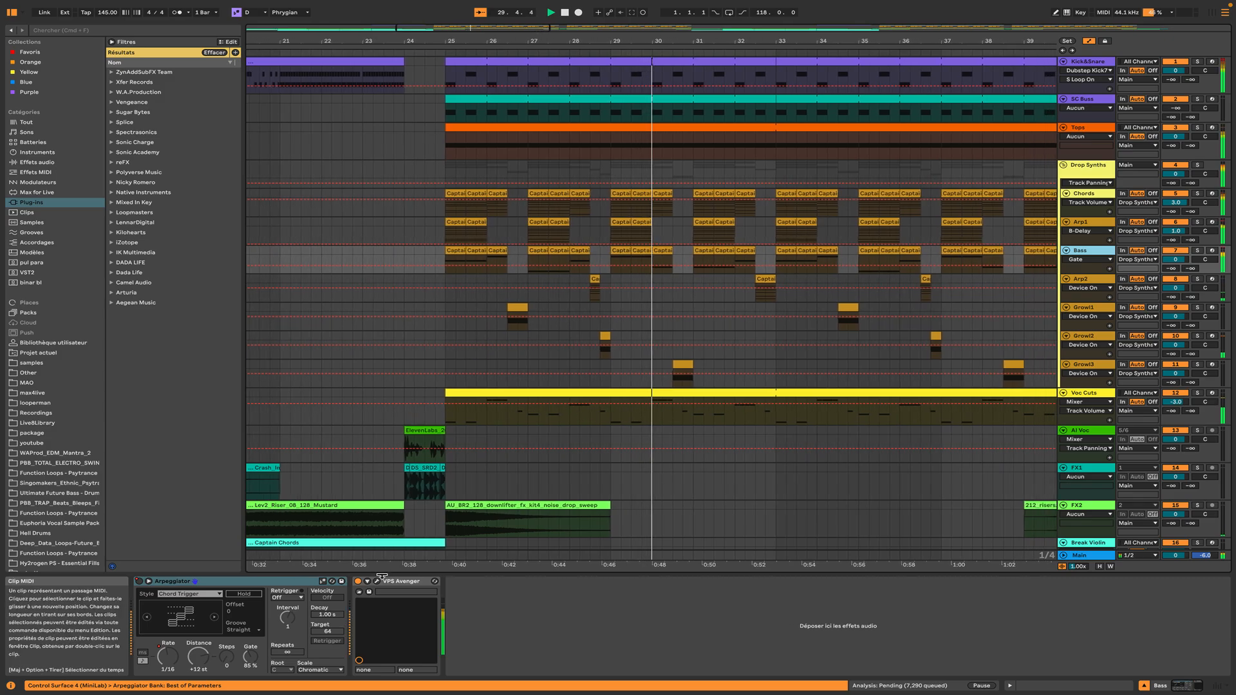
{"action": "left_click", "coordinate": [377, 582]}
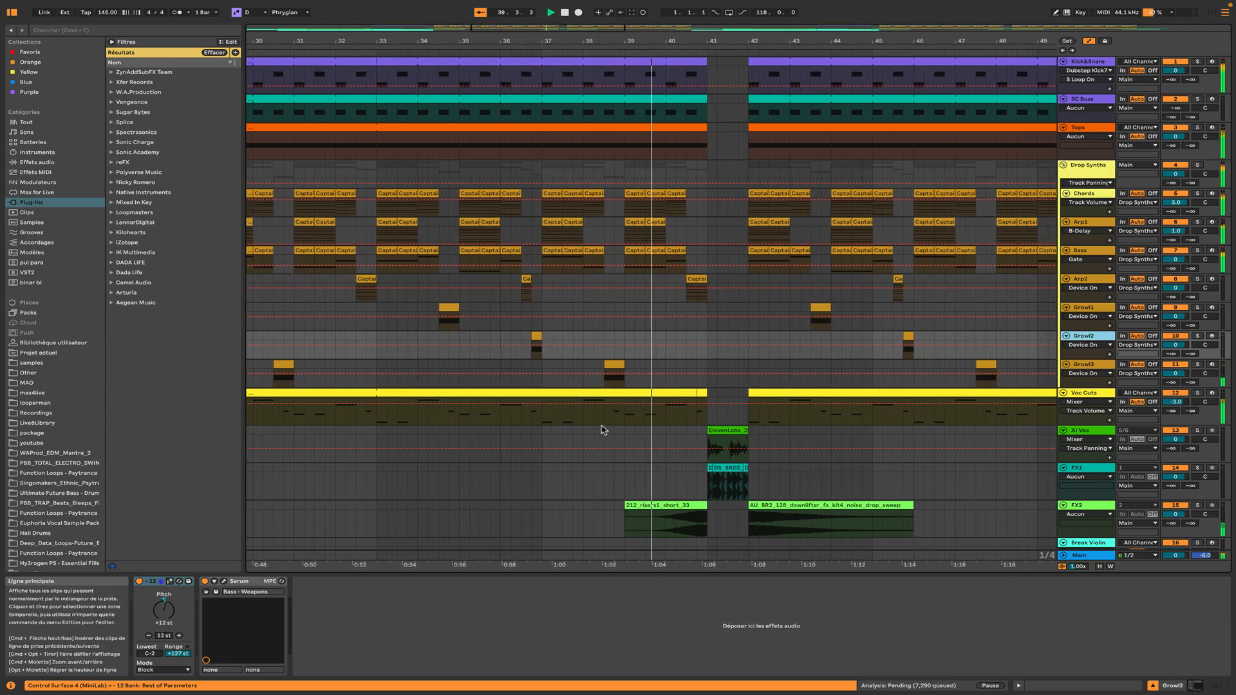
{"action": "left_click", "coordinate": [225, 580]}
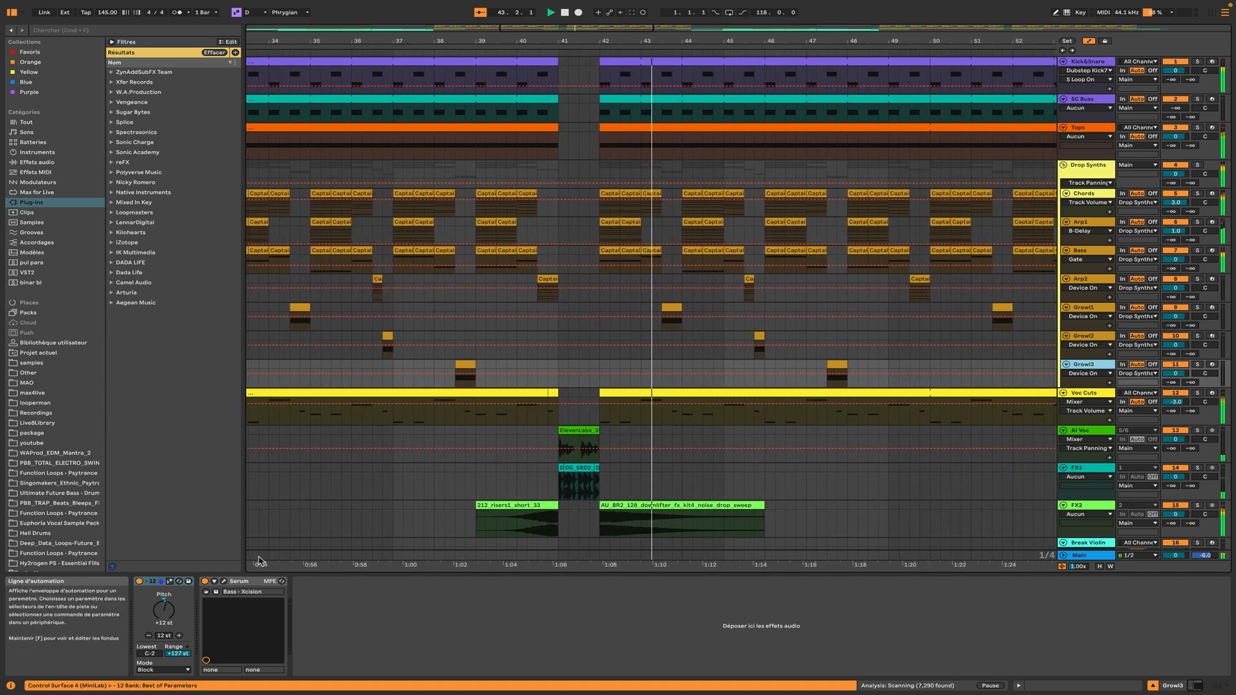
{"action": "left_click", "coordinate": [224, 582]}
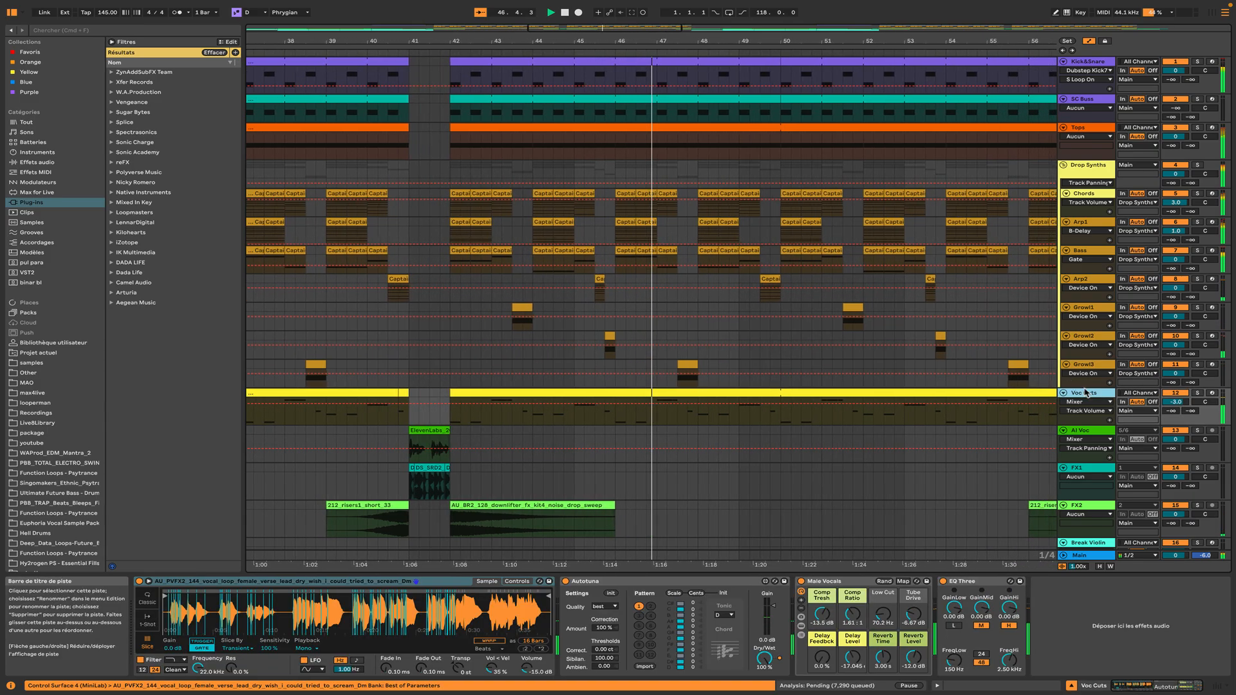
{"action": "scroll", "scroll_direction": "right", "scroll_amount": 3}
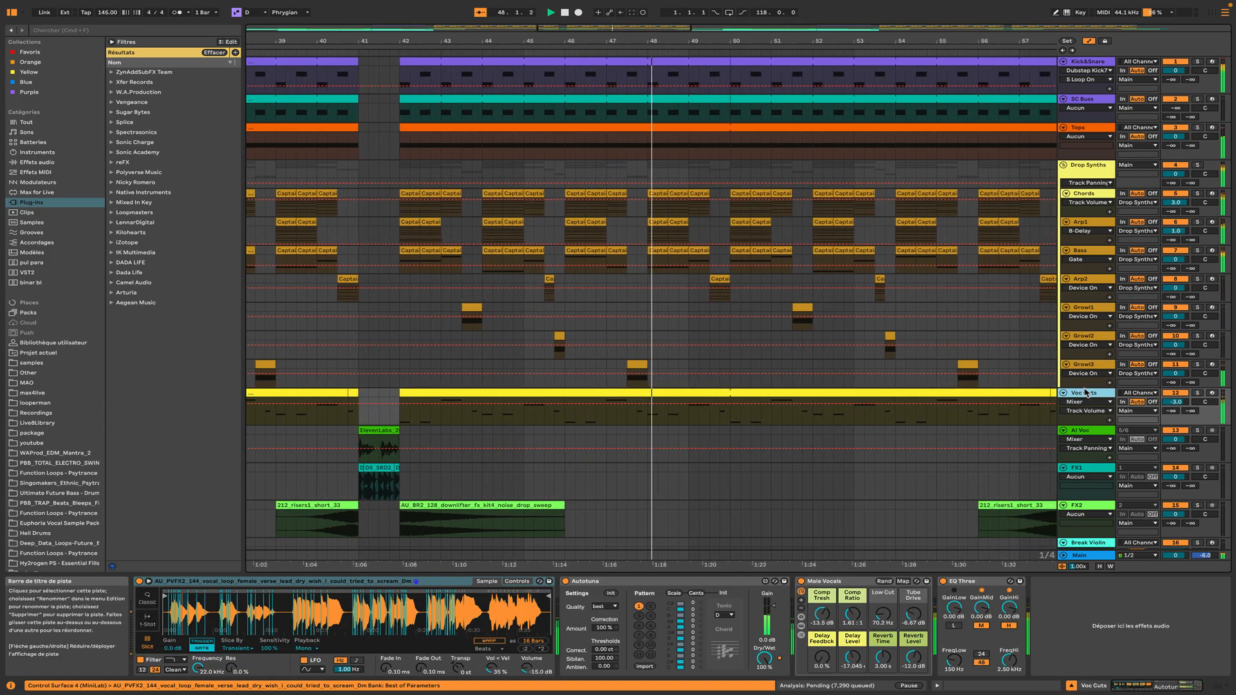